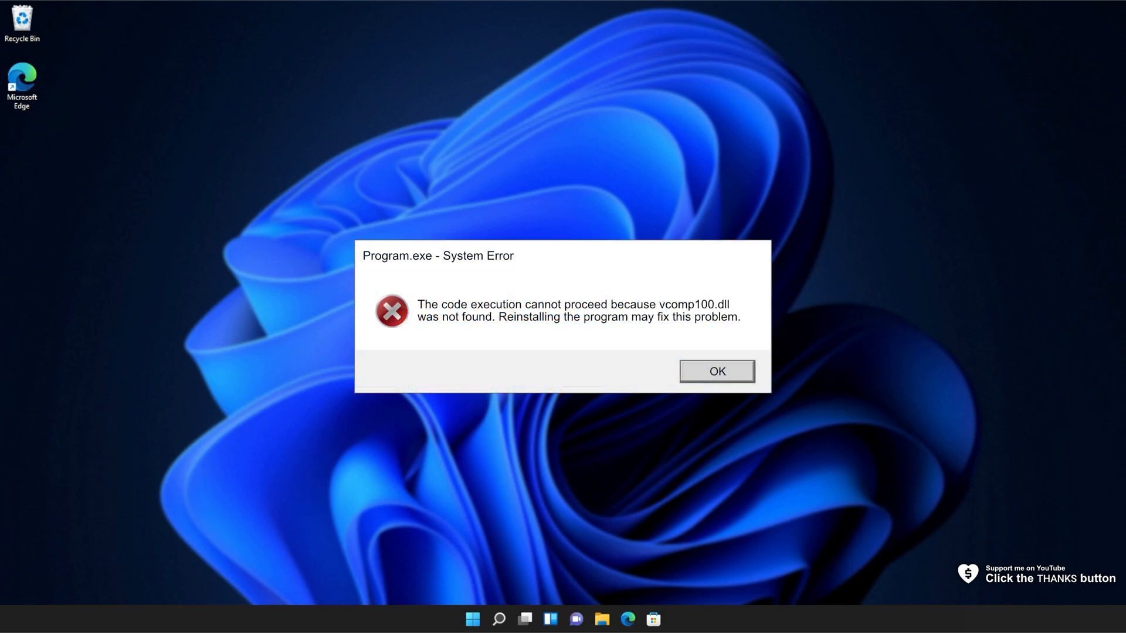
- Dismiss the Program.exe system error about the missing vcomp100.dll
click(715, 371)
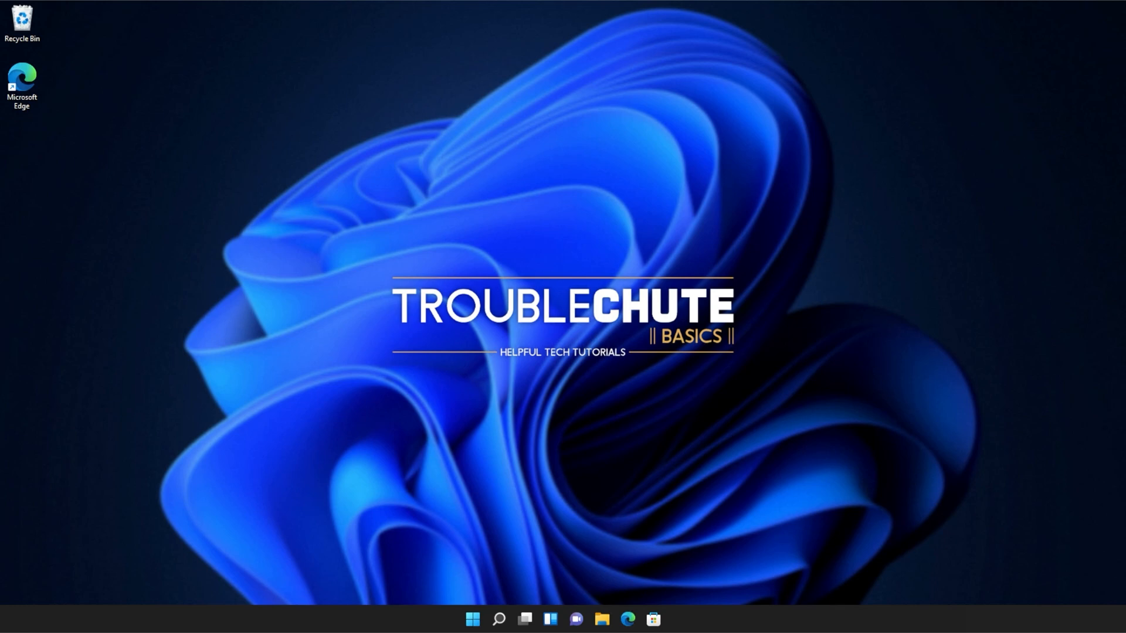
mouse_move(743, 166)
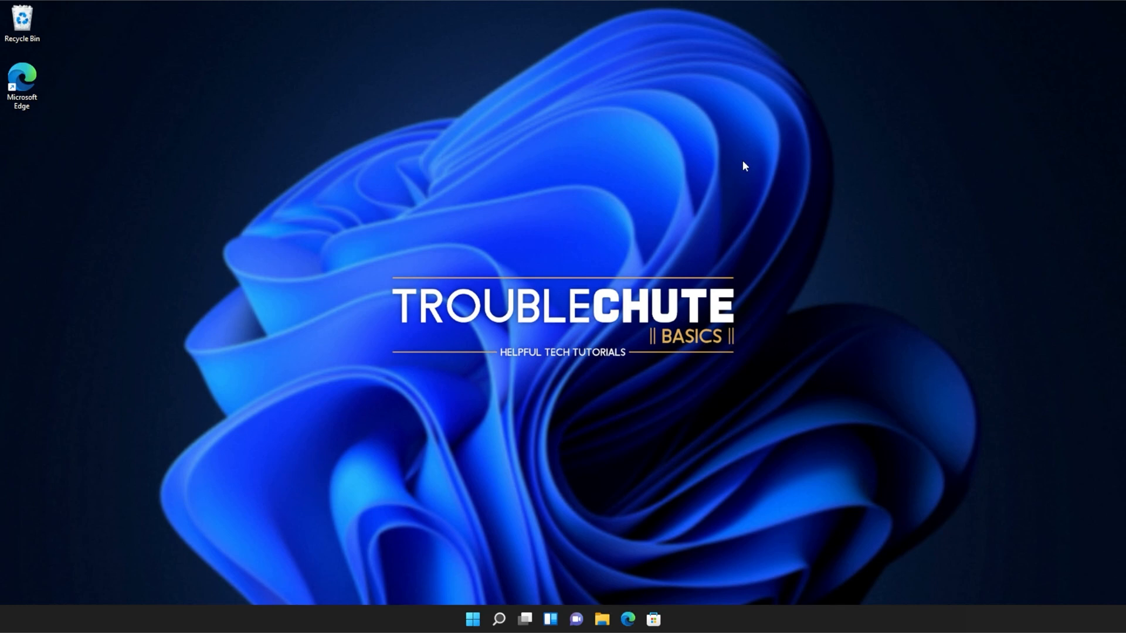
mouse_move(627, 619)
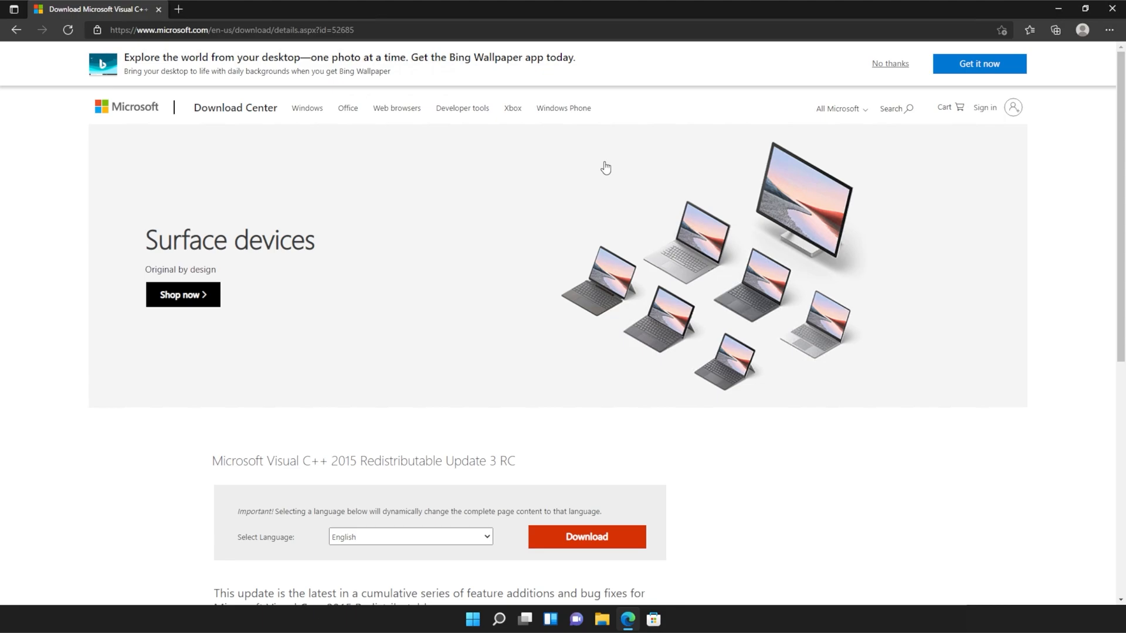
- Download both vc_redist.x64.exe and vc_redist.x86.exe from the Microsoft download page
scroll(down, 3)
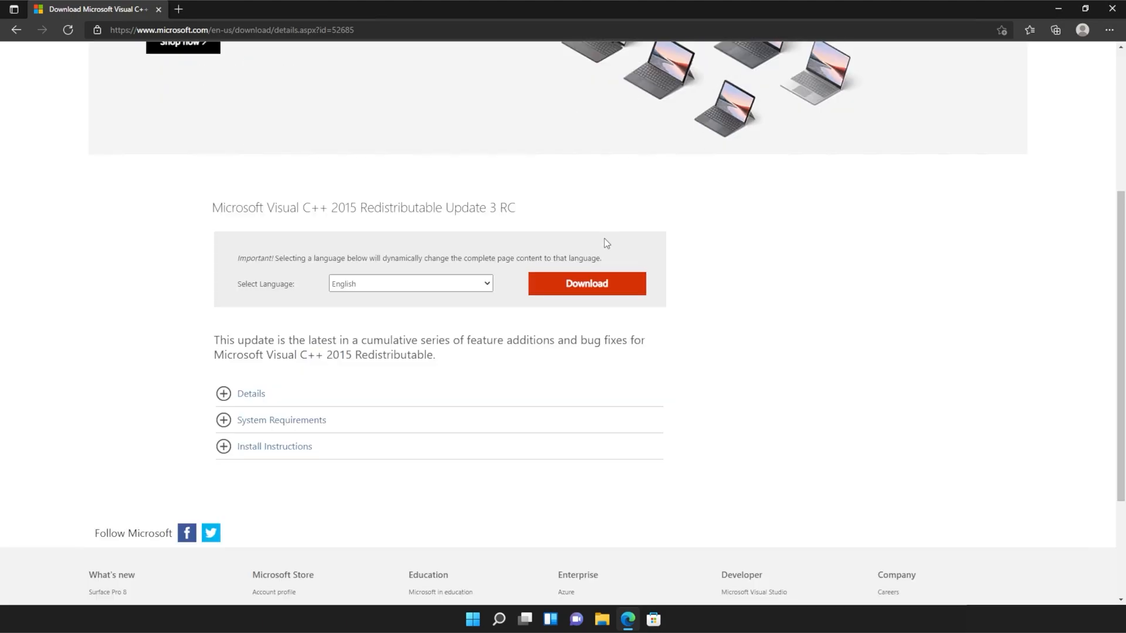
click(586, 282)
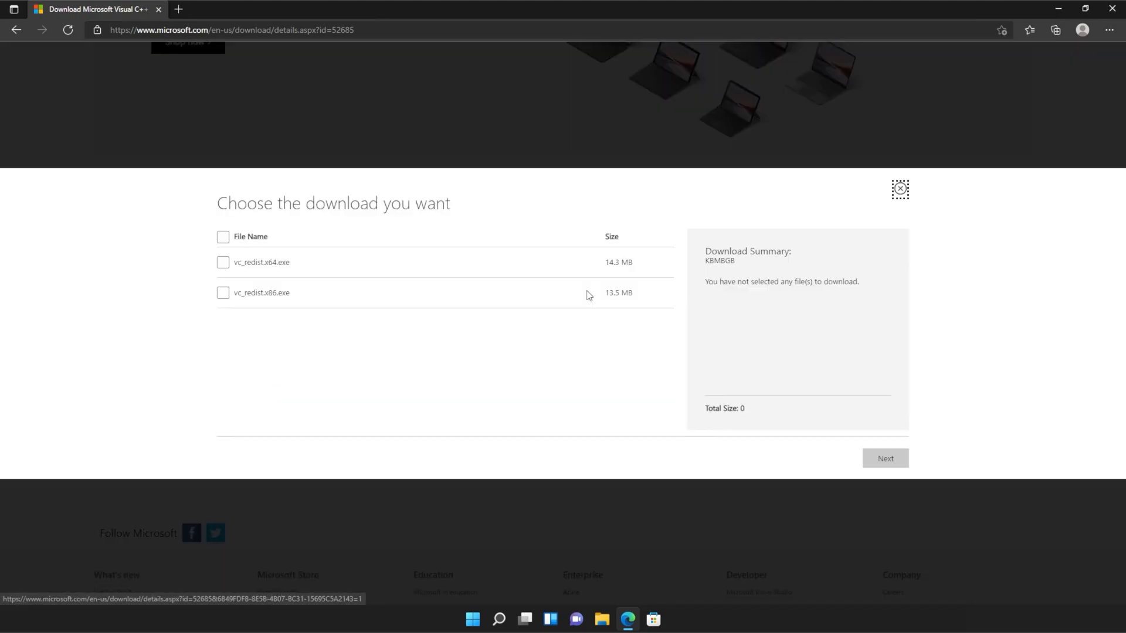
click(223, 236)
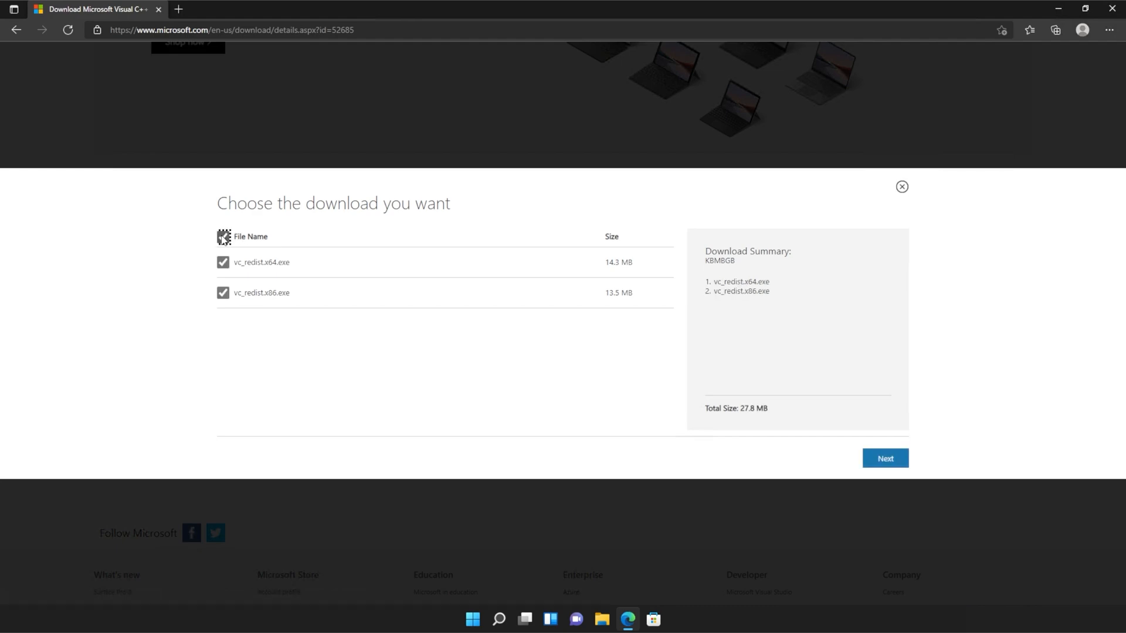
click(222, 237)
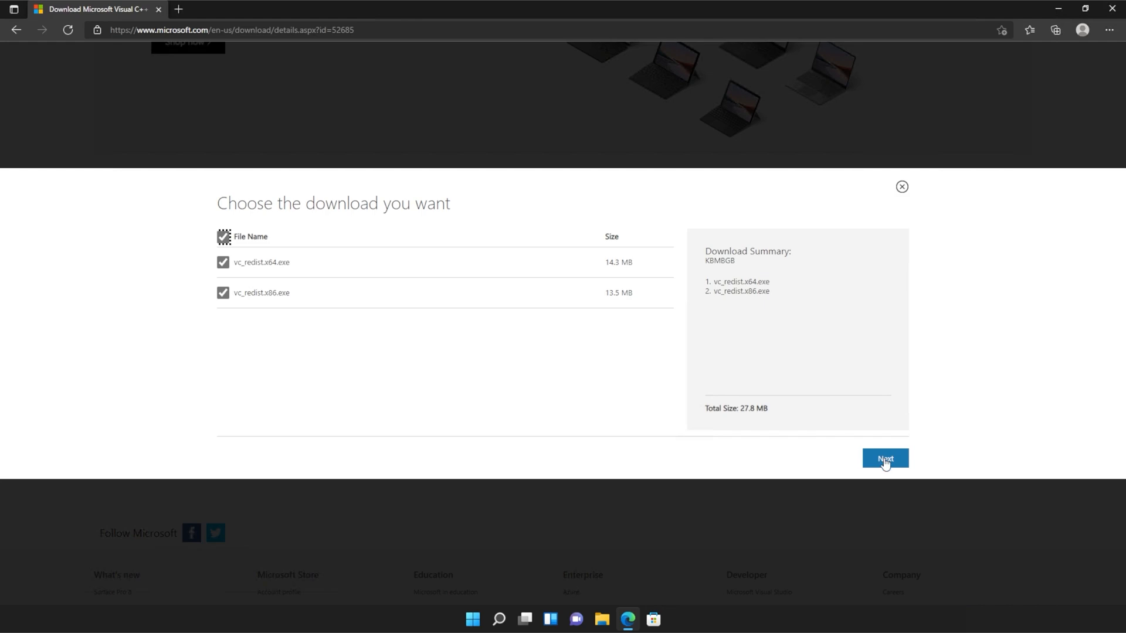
click(884, 459)
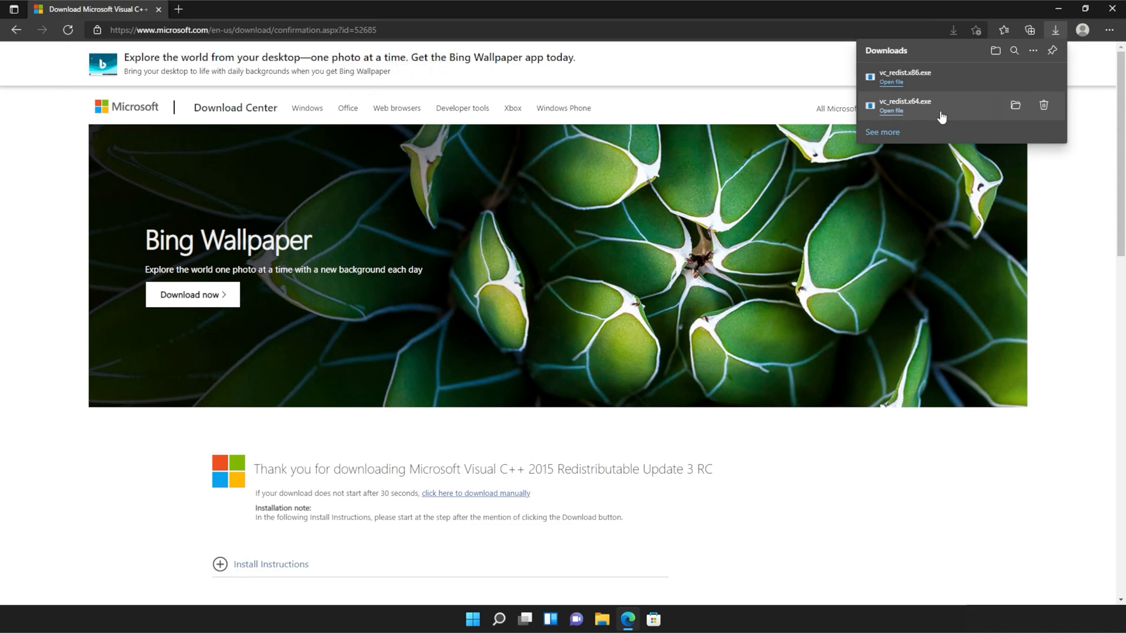
- Run vc_redist.x64.exe from Downloads, accept the license, allow UAC and finish the install
click(891, 110)
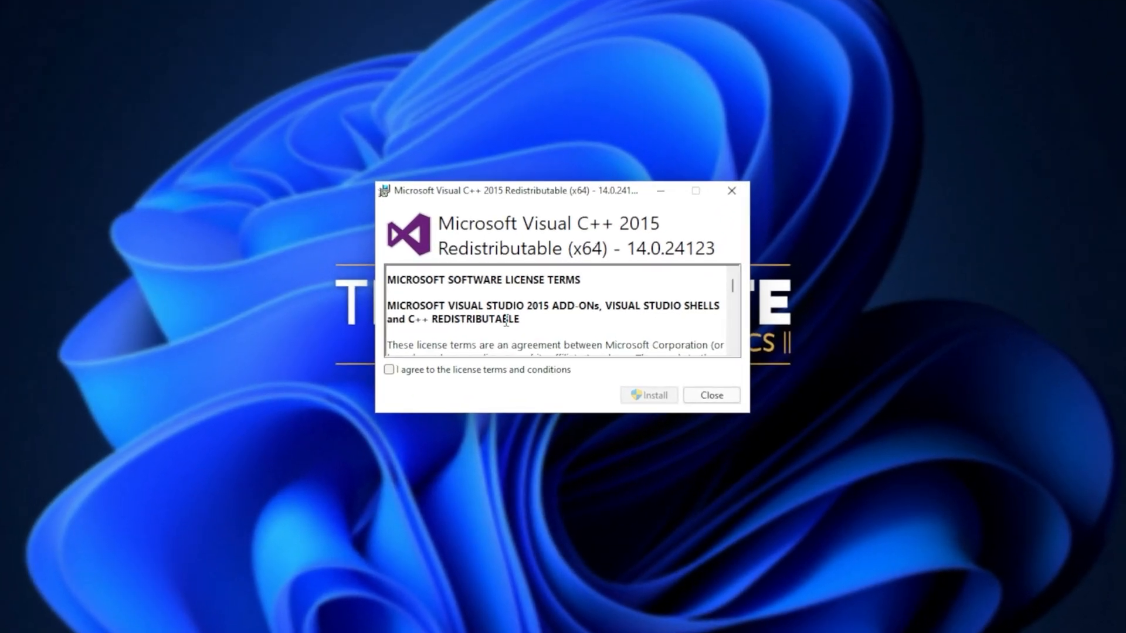
click(388, 369)
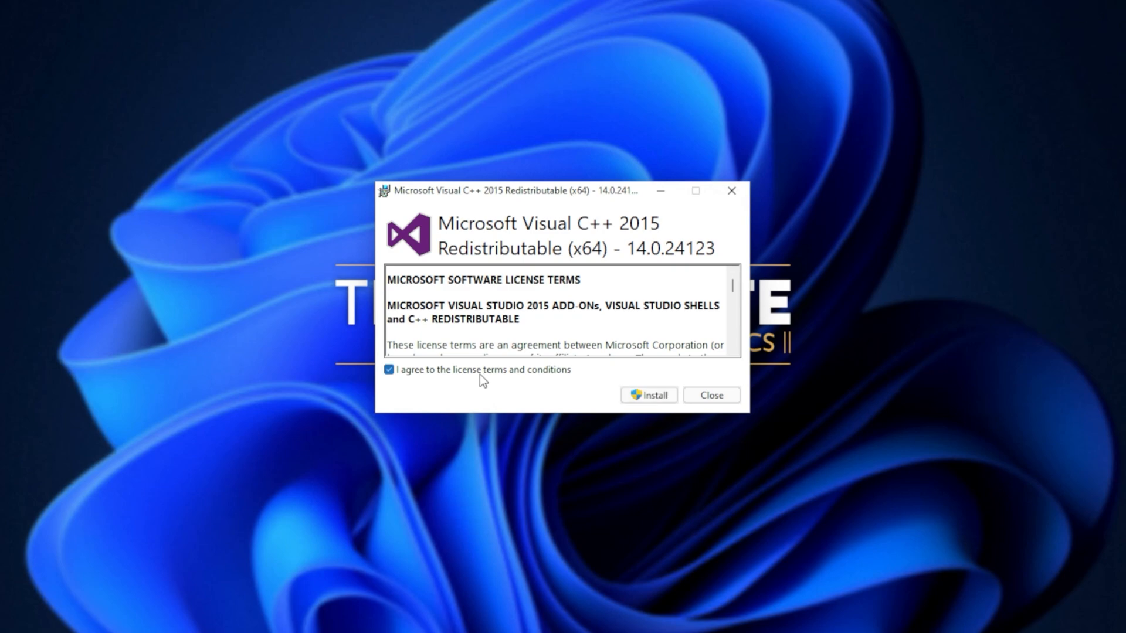
click(647, 396)
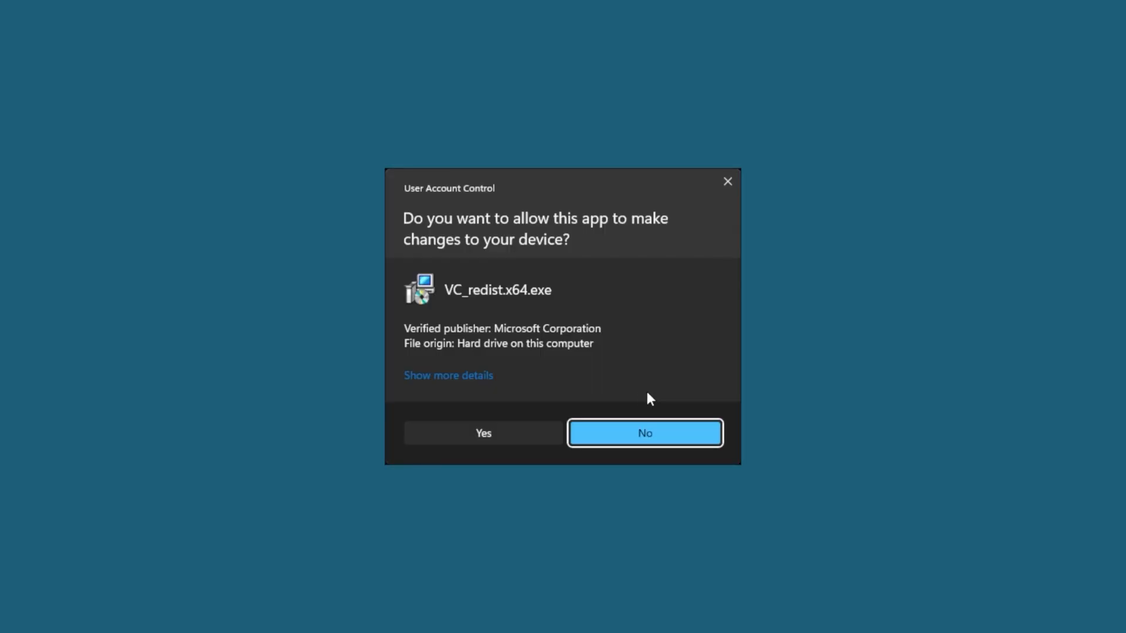
click(482, 433)
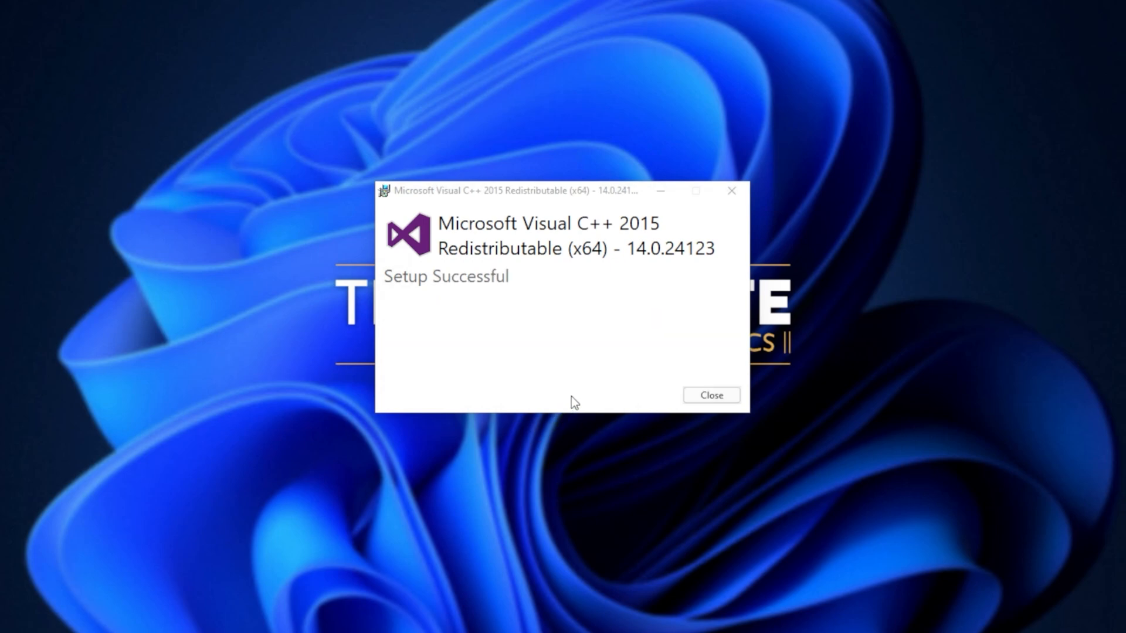
click(710, 395)
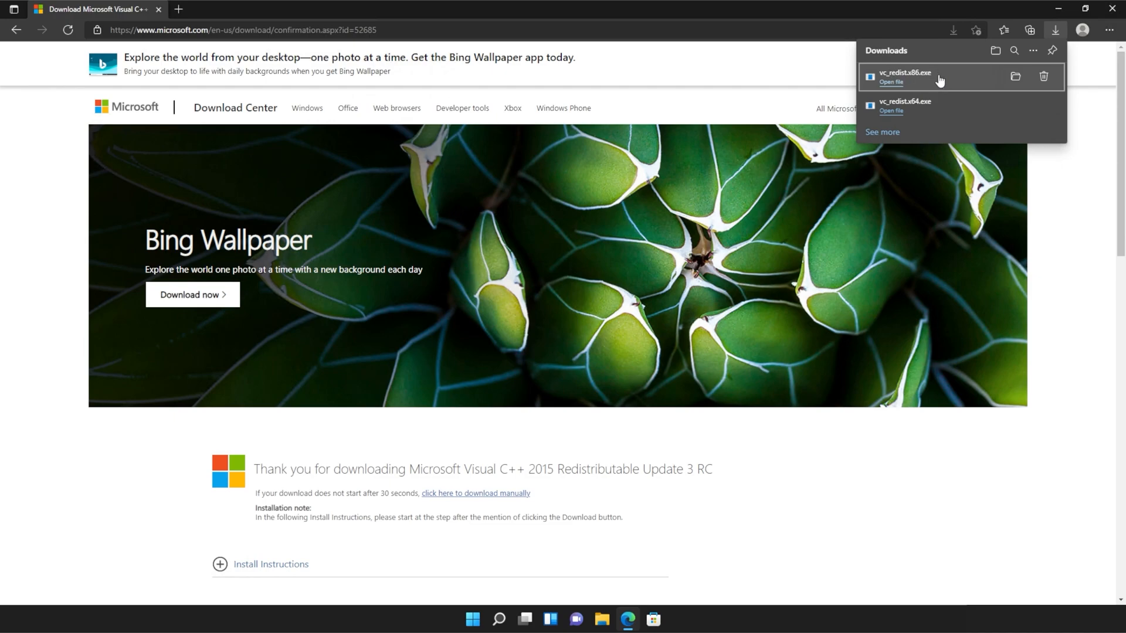
mouse_move(960, 104)
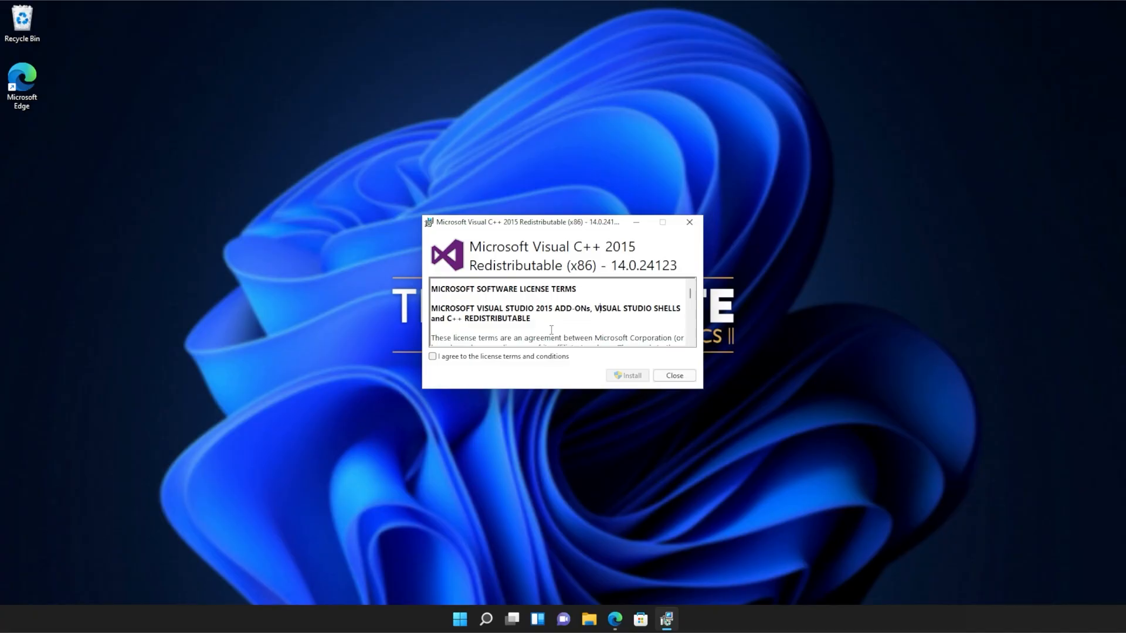
- Accept the license, install the x86 redistributable and close setup after success
click(432, 356)
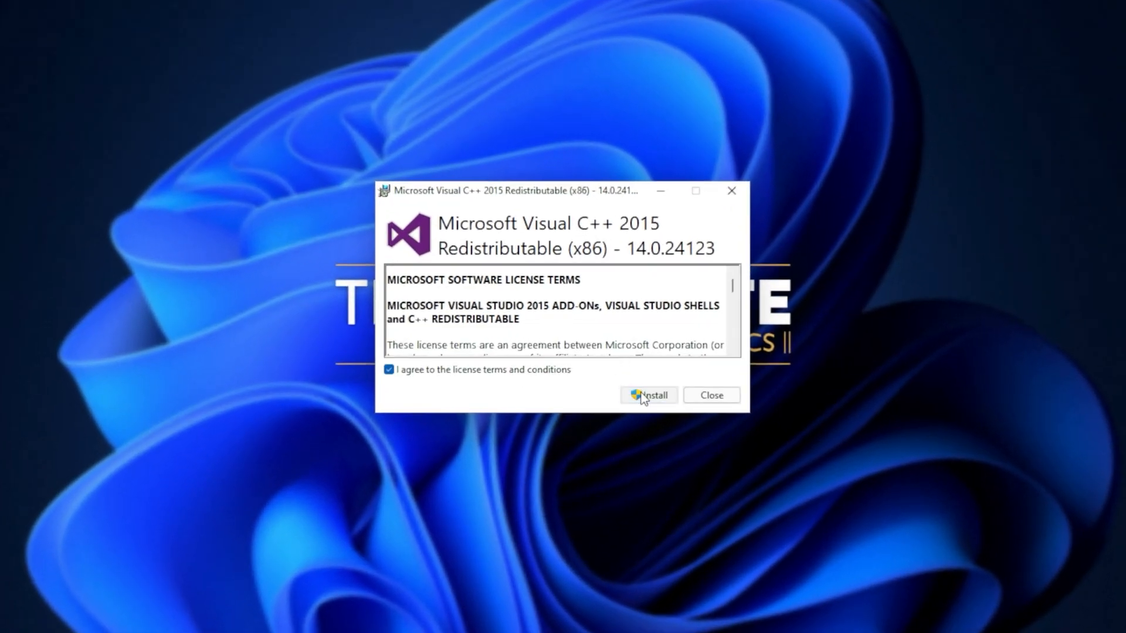
click(648, 395)
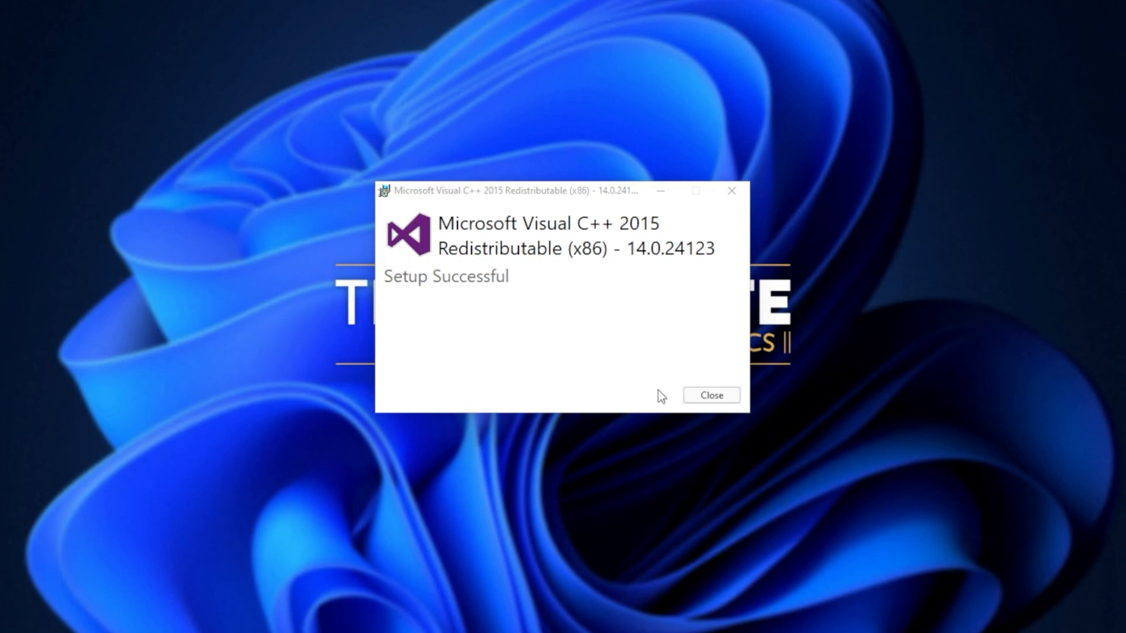
click(710, 395)
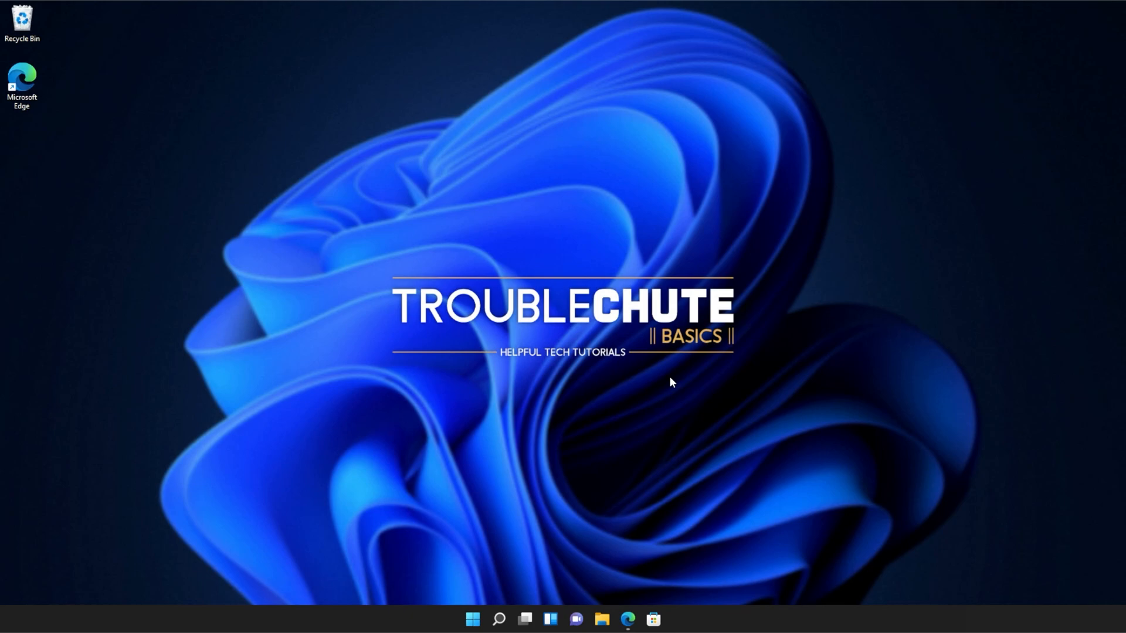
- Search Start for cmd and launch Command Prompt as administrator
click(473, 619)
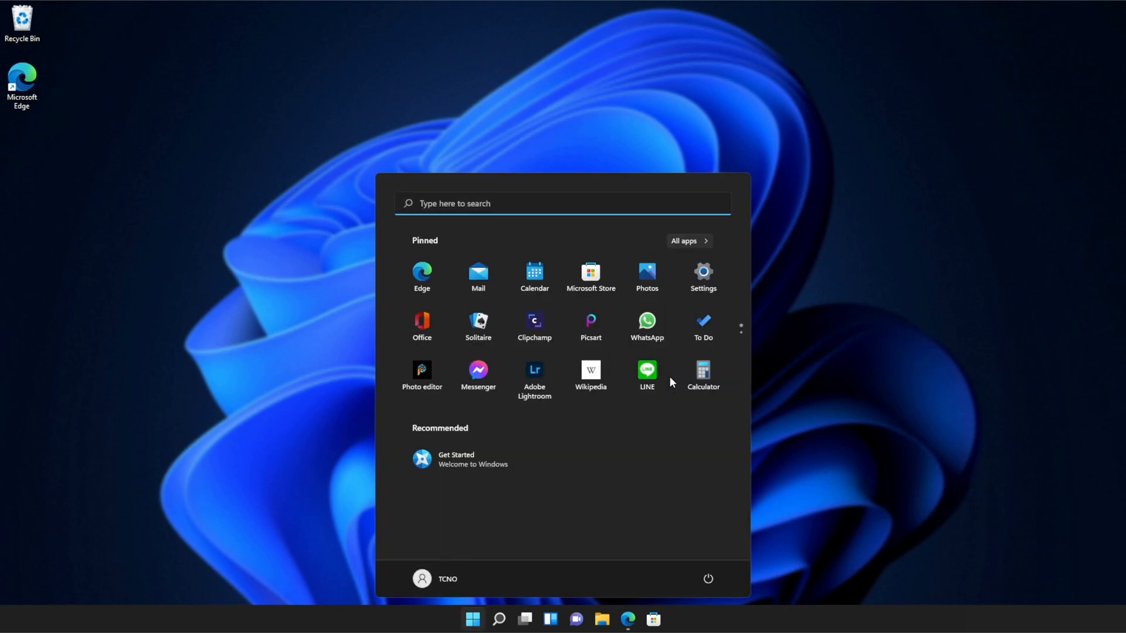
text(c)
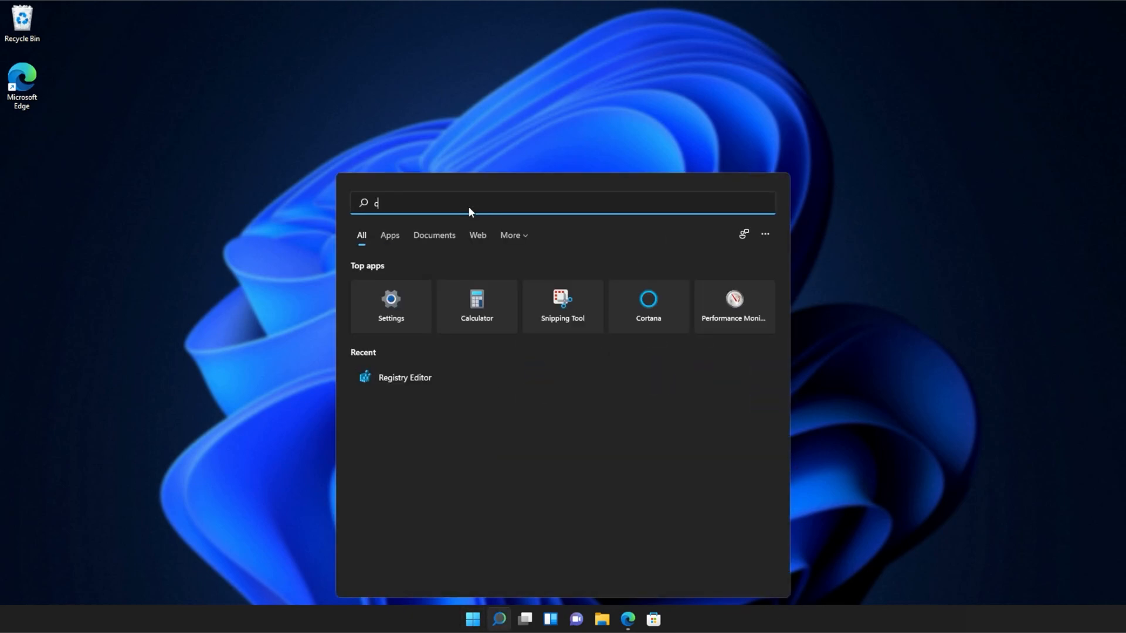
text(md)
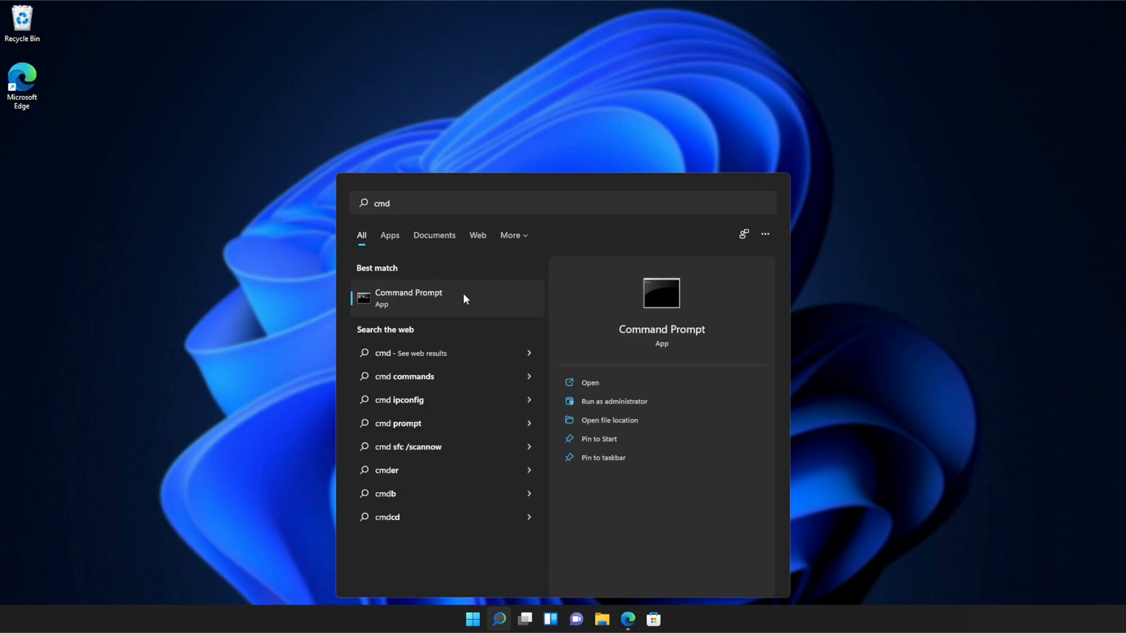
right_click(408, 298)
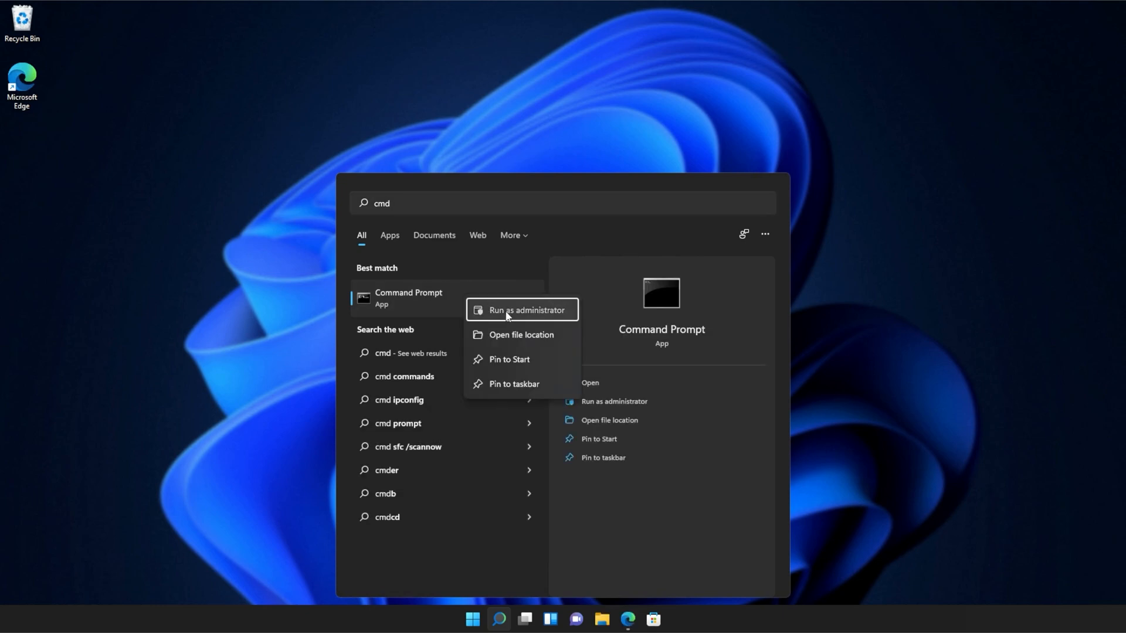
click(527, 309)
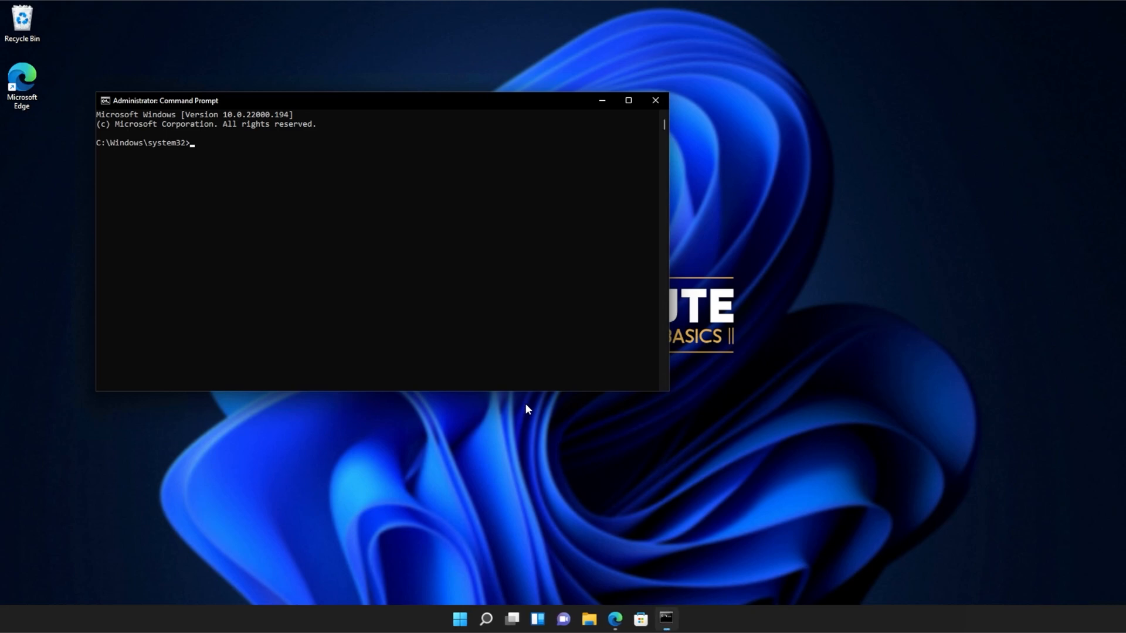
- Run sfc /scannow to completion with no integrity violations, then close the window
drag(160, 100, 343, 171)
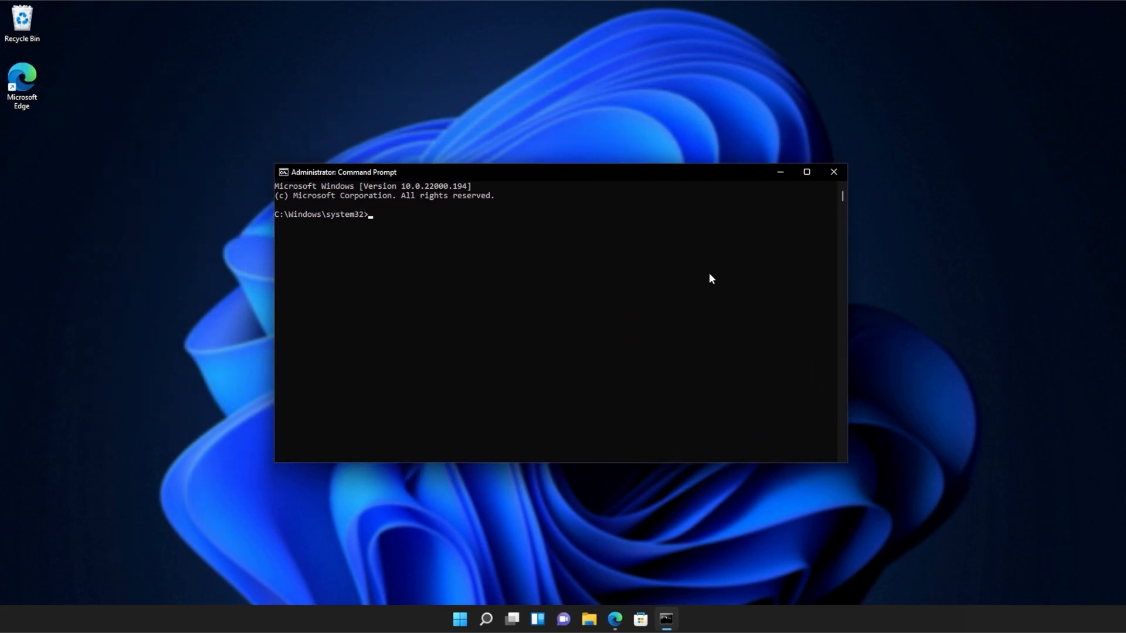
text(sfc /sca)
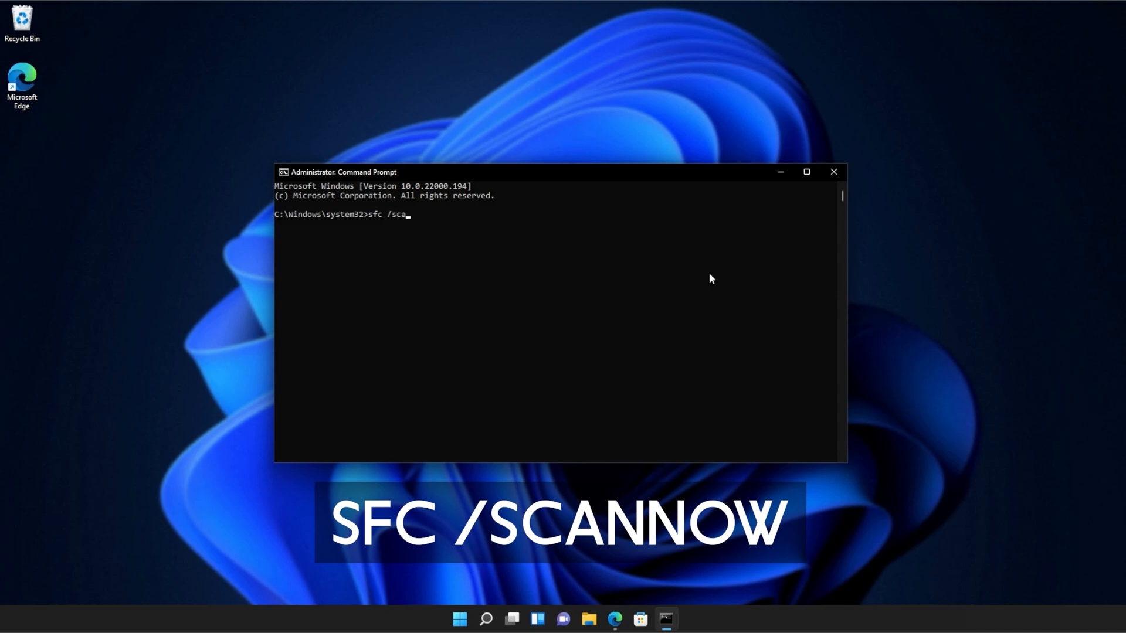
text(nnow)
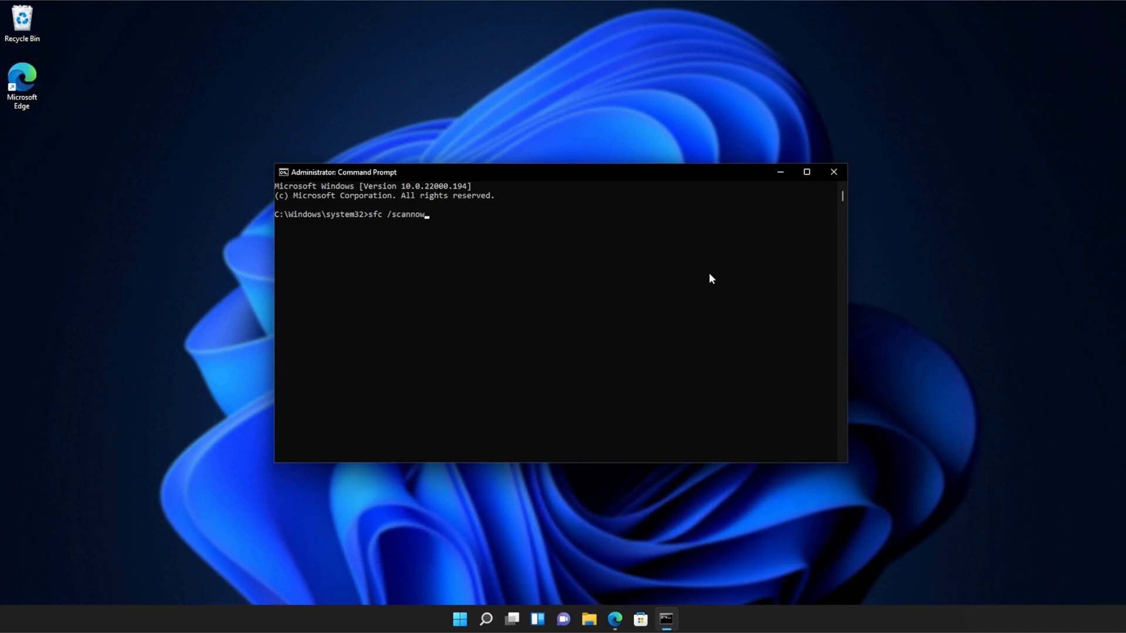
key(Enter)
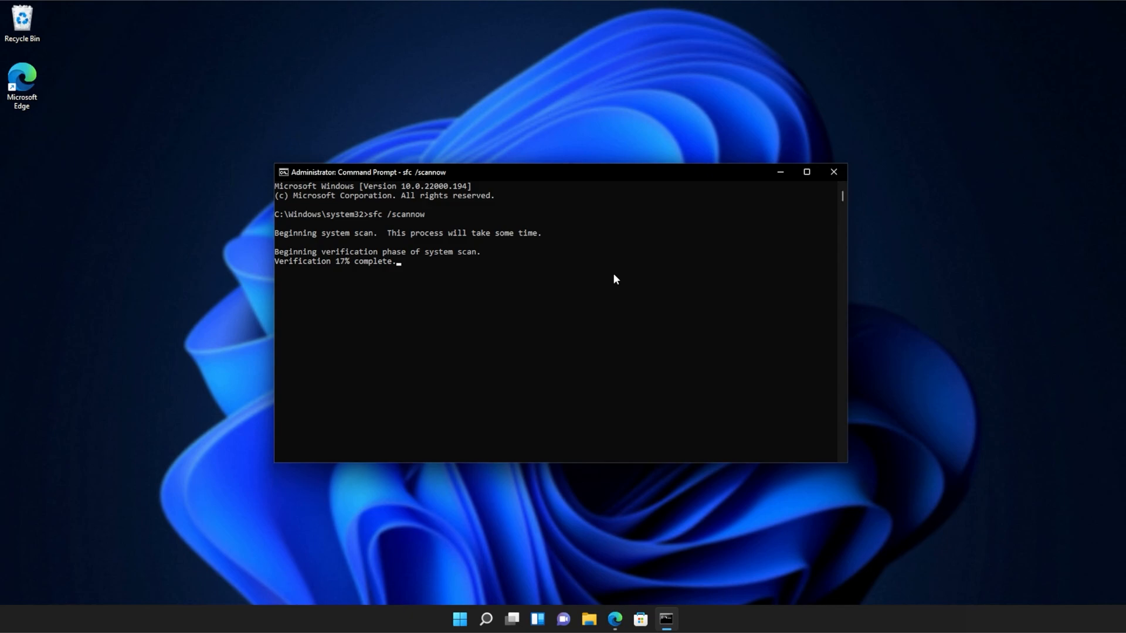
mouse_move(933, 279)
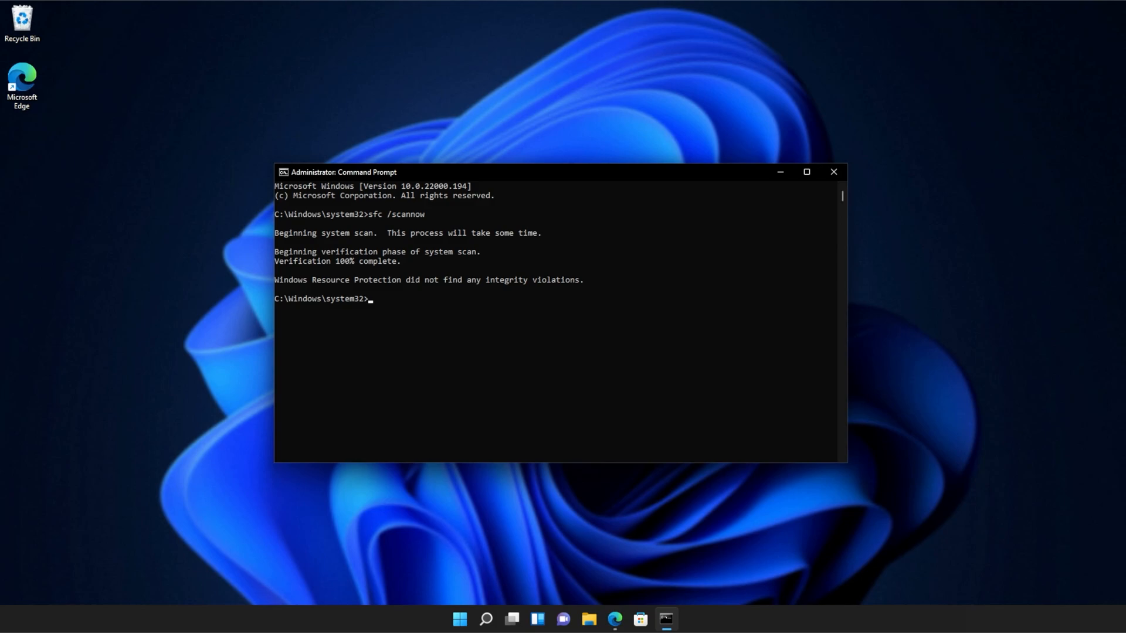
click(832, 172)
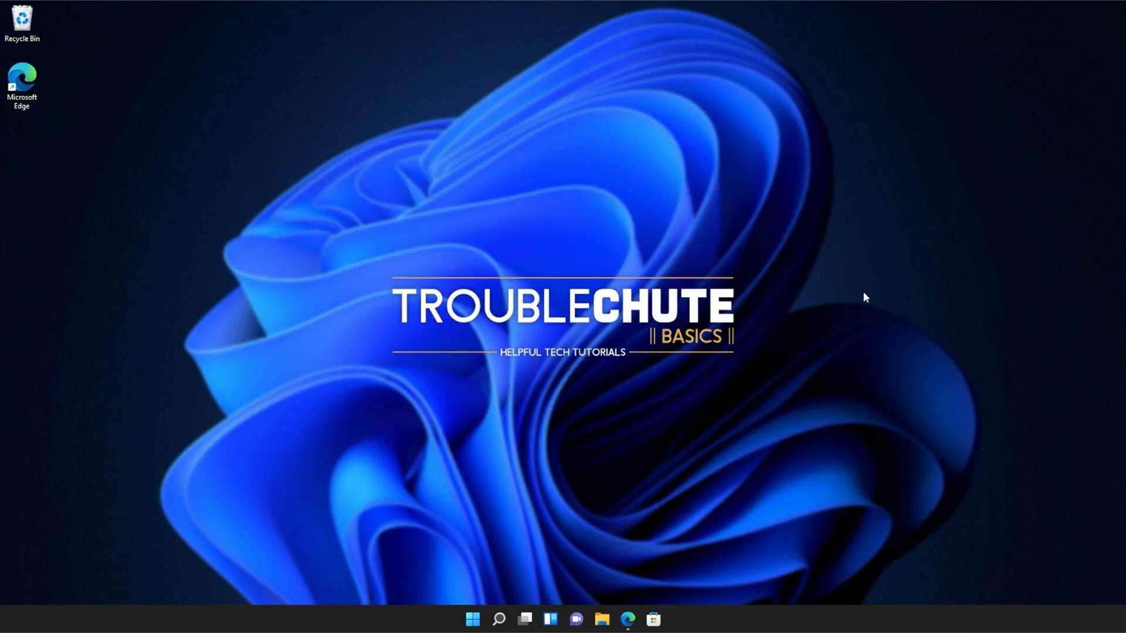